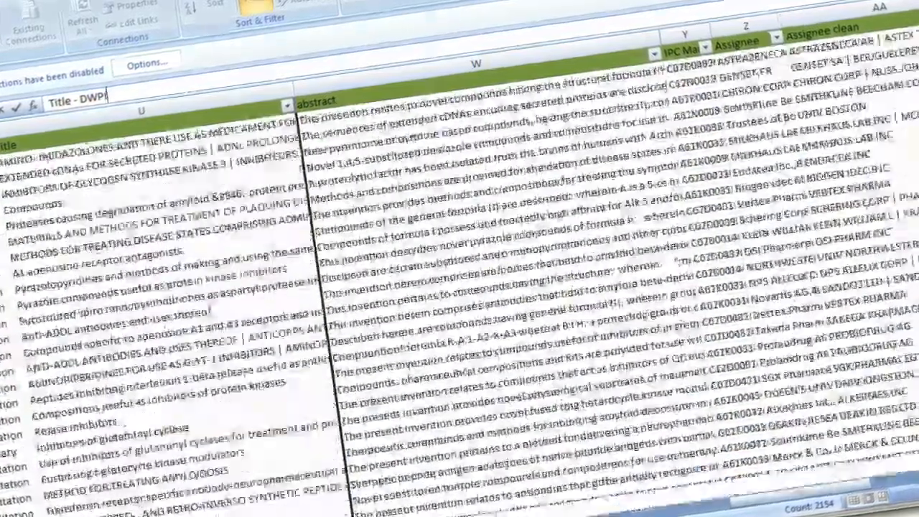
Dismiss the AmberScope welcome message to reach the empty patent search page.
scroll(down, 3)
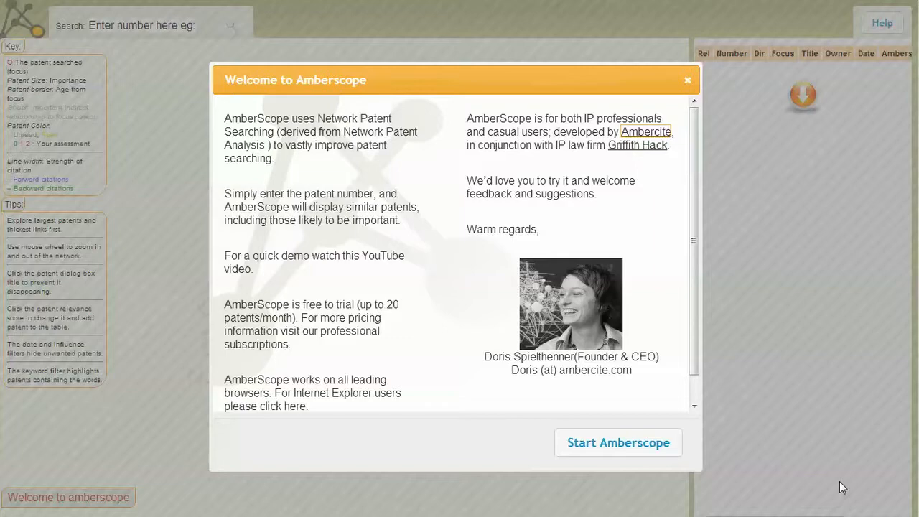
mouse_move(618, 442)
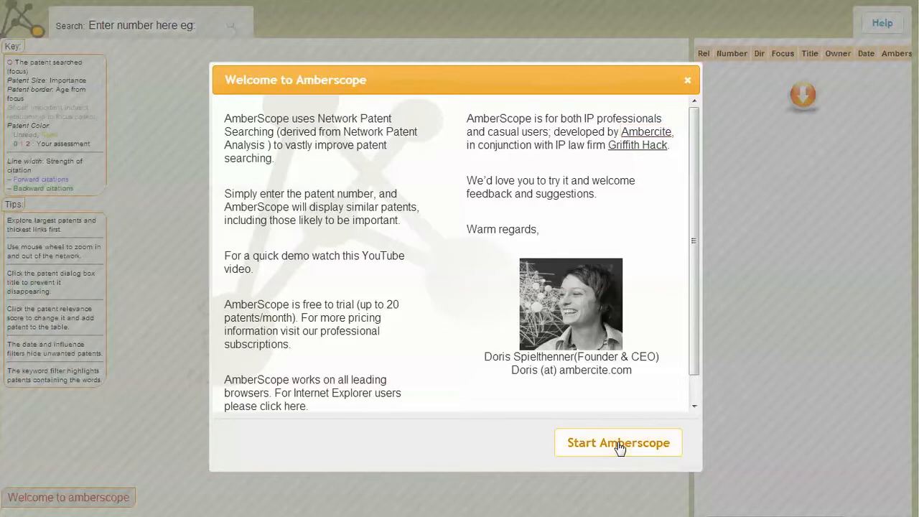
click(618, 442)
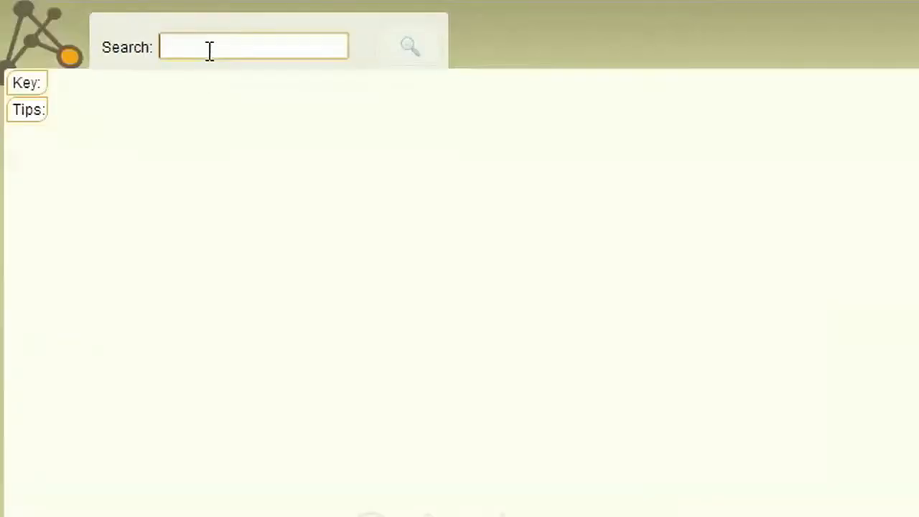
Search for patent US7631968 to display its citation network graph.
text(US)
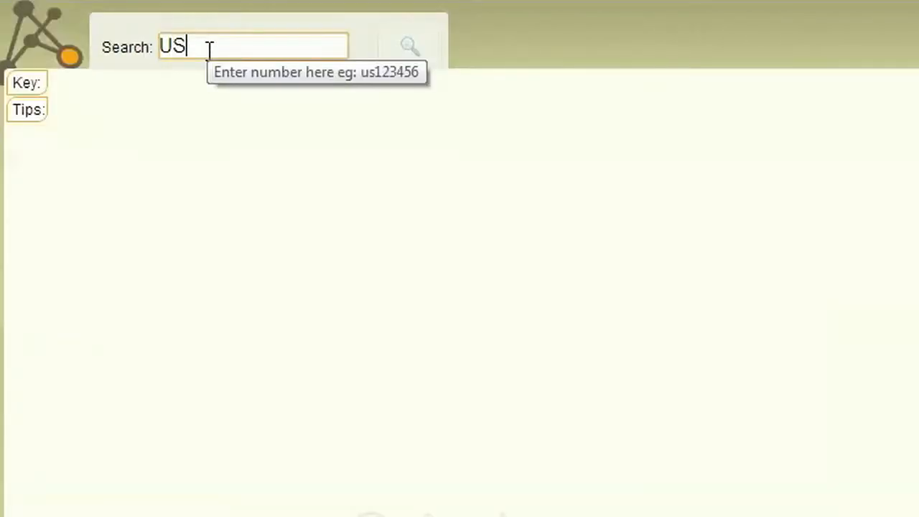
text(7631968)
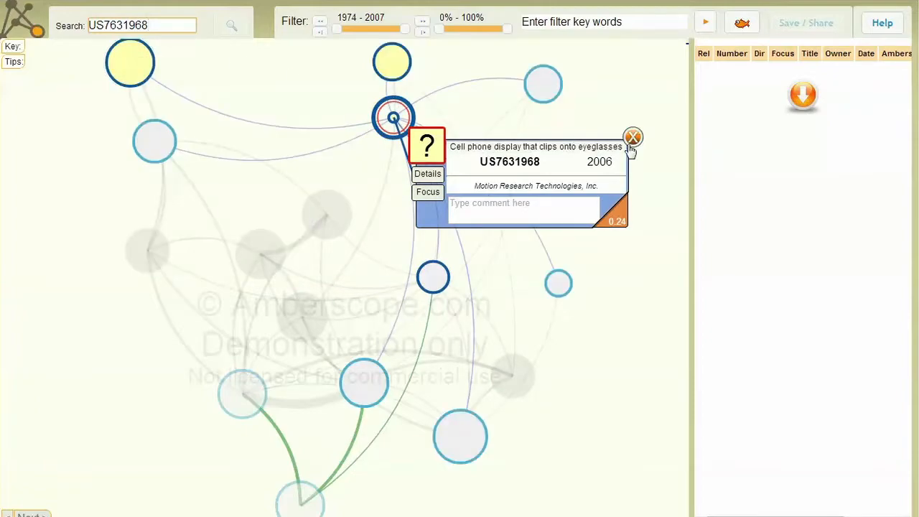
View the US4806011 summary card and open its Google Patents details page.
click(632, 136)
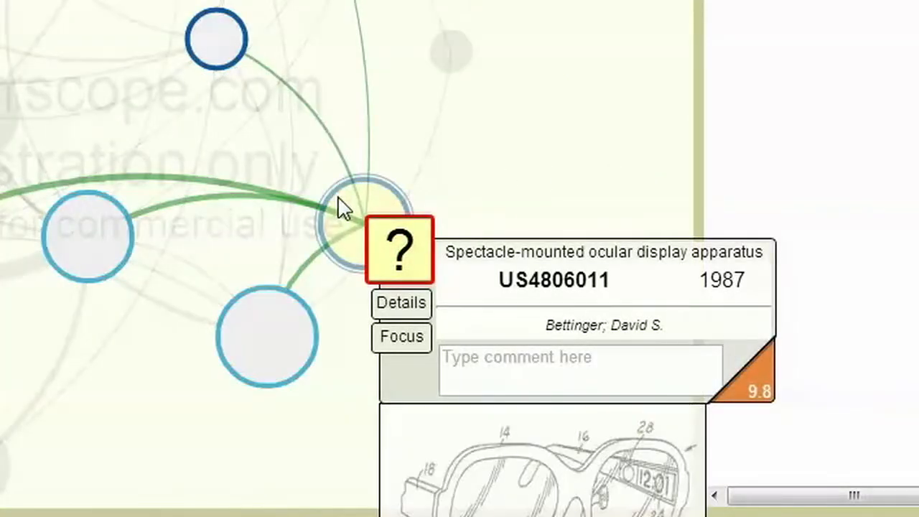
mouse_move(456, 259)
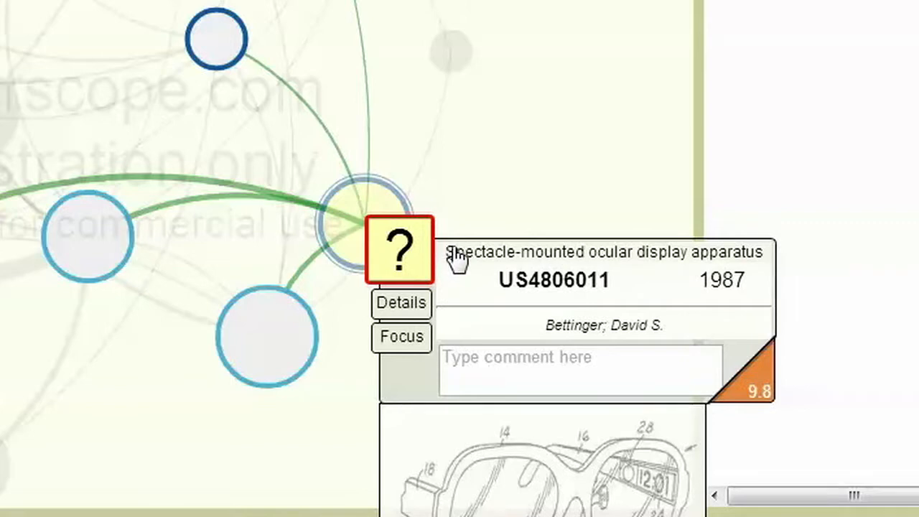
mouse_move(646, 266)
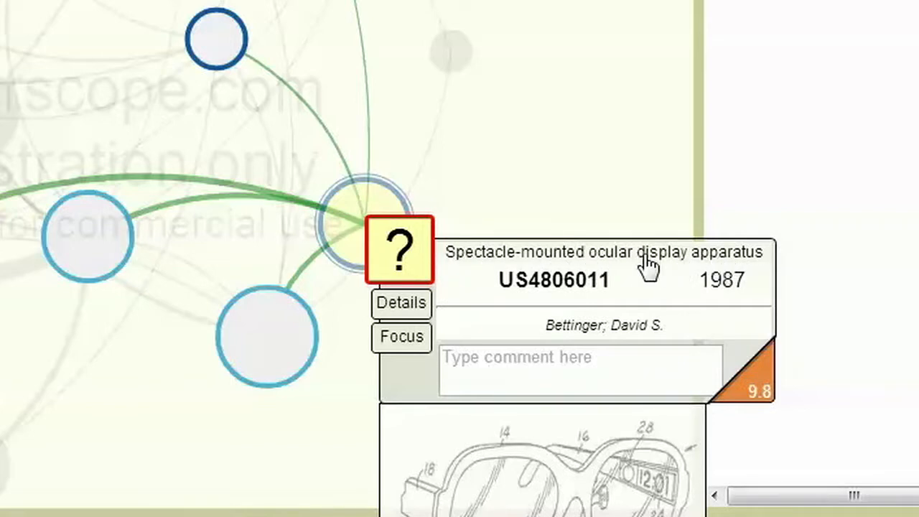
mouse_move(723, 297)
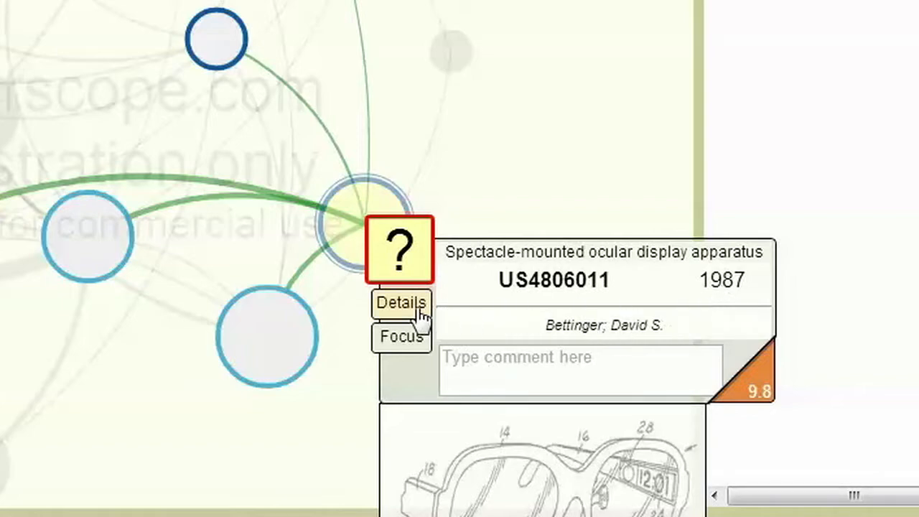
click(400, 302)
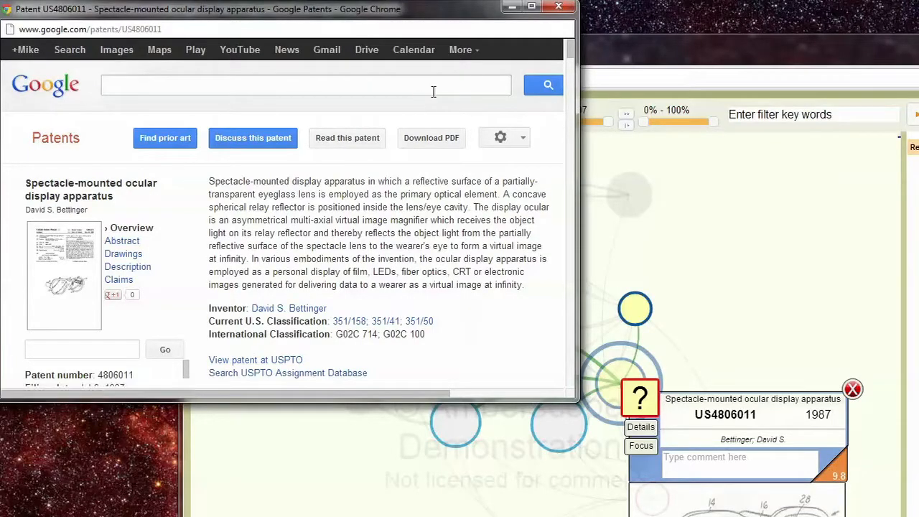
scroll(down, 3)
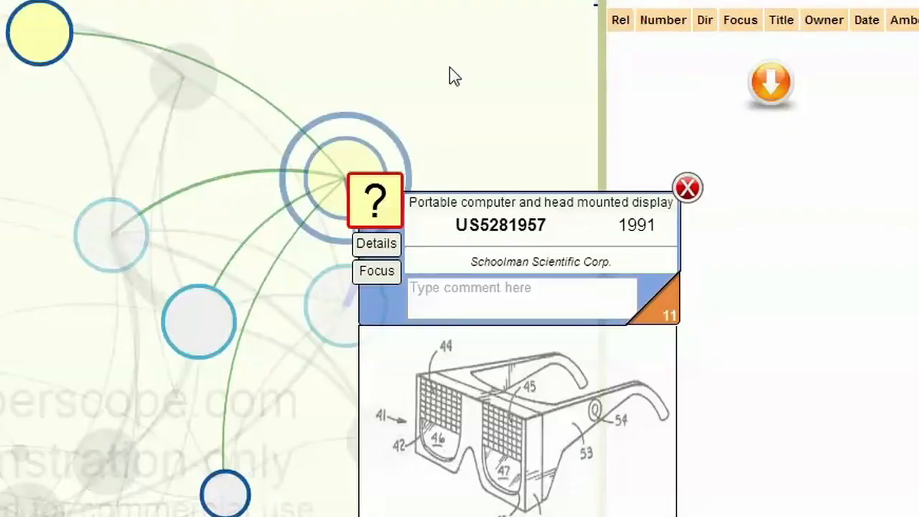
mouse_move(640, 318)
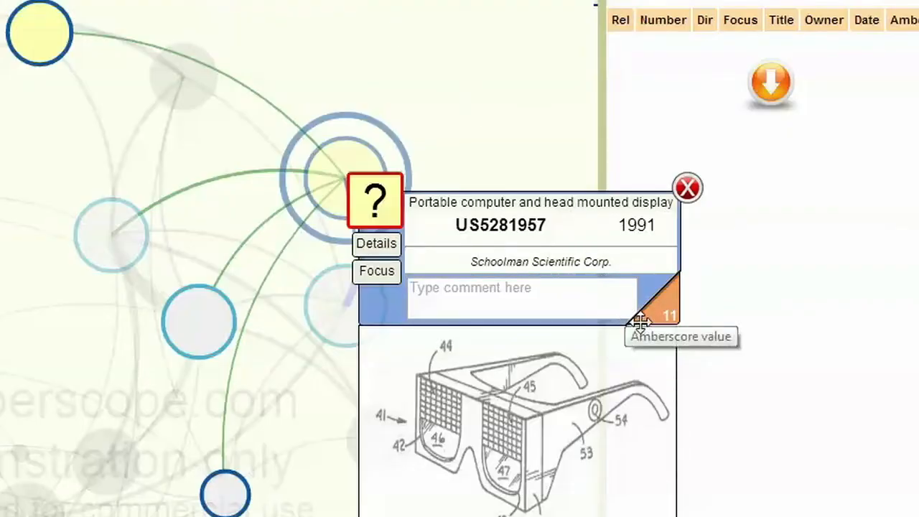
mouse_move(653, 274)
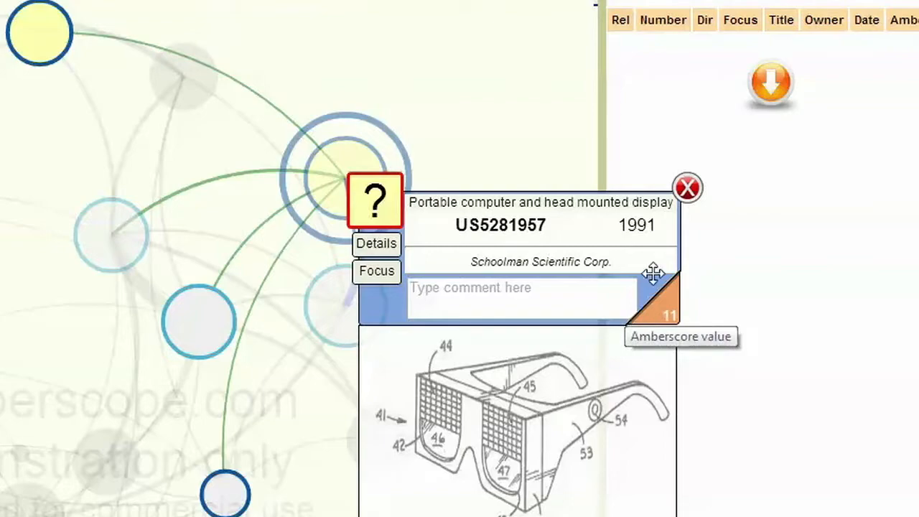
Close the US5281957 summary card, returning to the full network centered on US7631968.
click(687, 187)
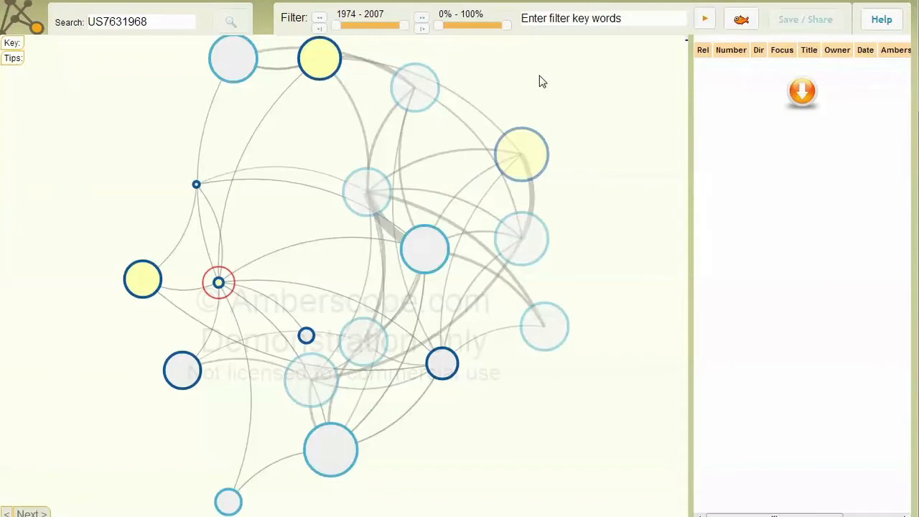
mouse_move(241, 78)
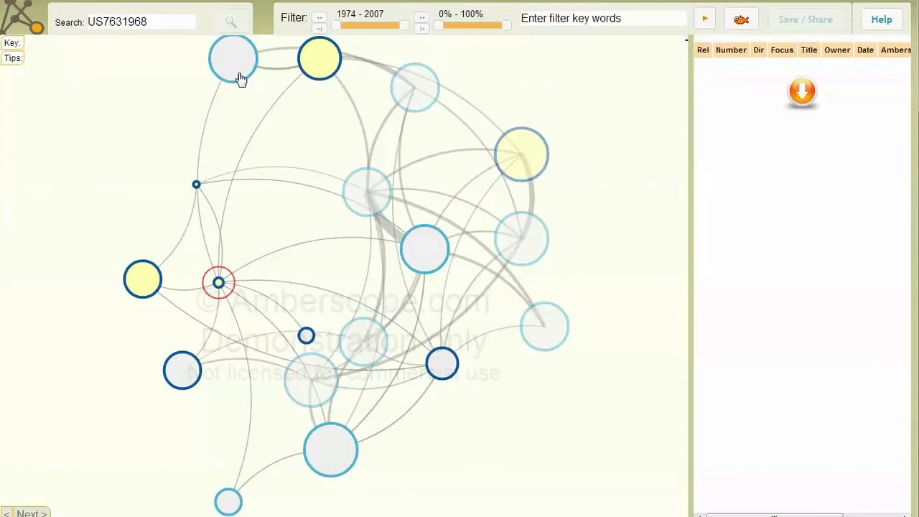
Select the top-left node, turning it yellow and showing the US5606743 'Radio eyewear' card.
click(233, 57)
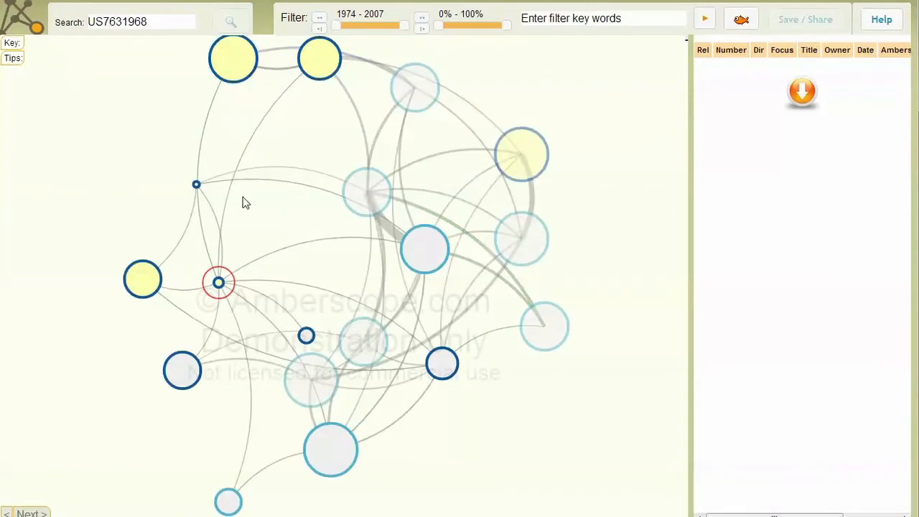
mouse_move(386, 242)
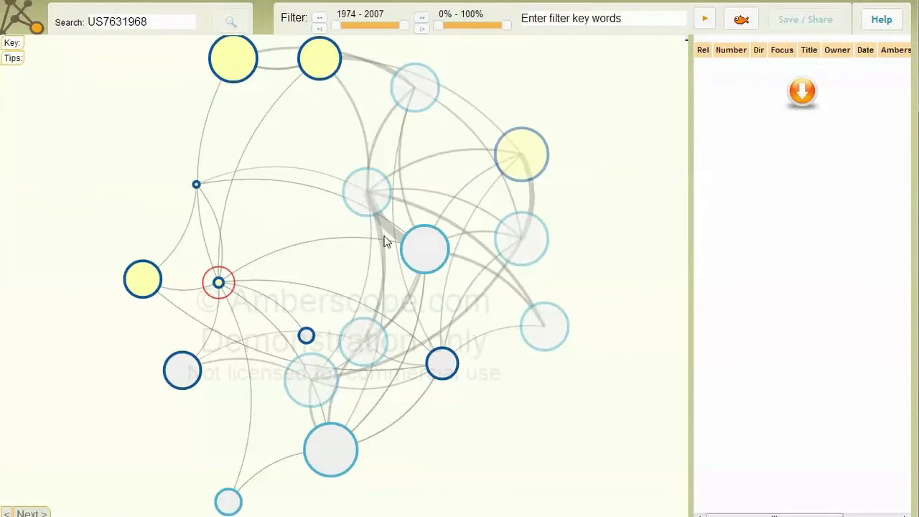
mouse_move(379, 316)
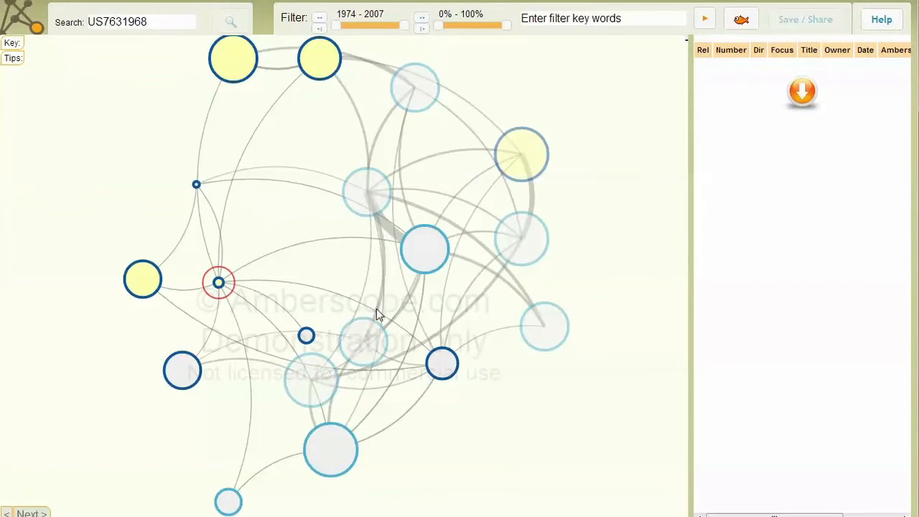
click(425, 250)
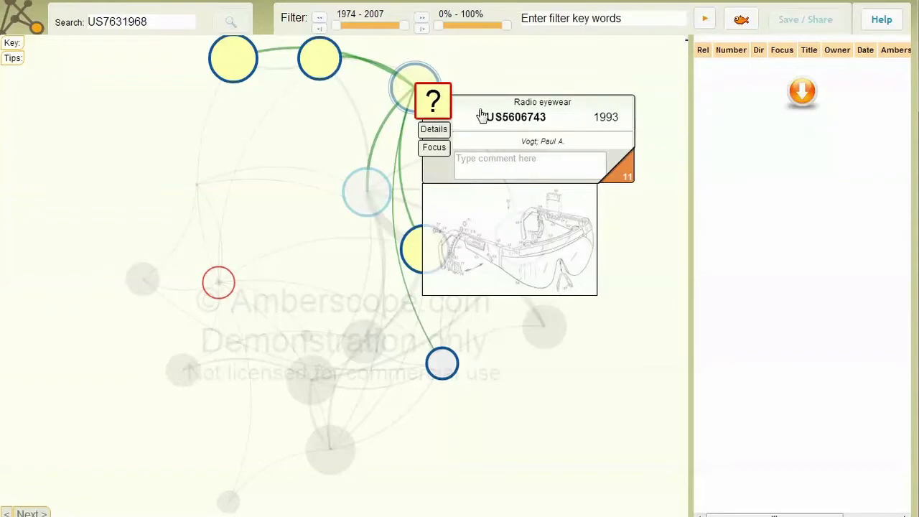
Make US5606743 the focus patent and filter to years 1995–2010, Amberscore 65–100%.
click(433, 146)
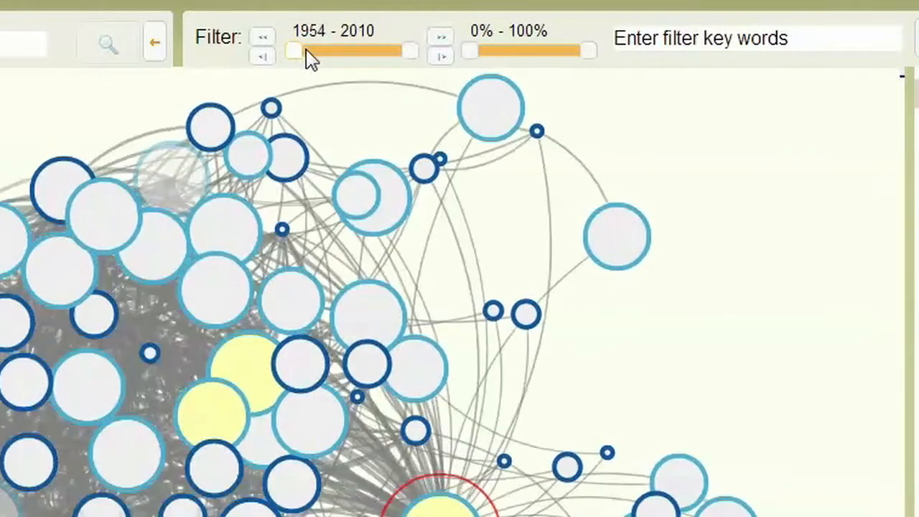
drag(290, 50, 381, 51)
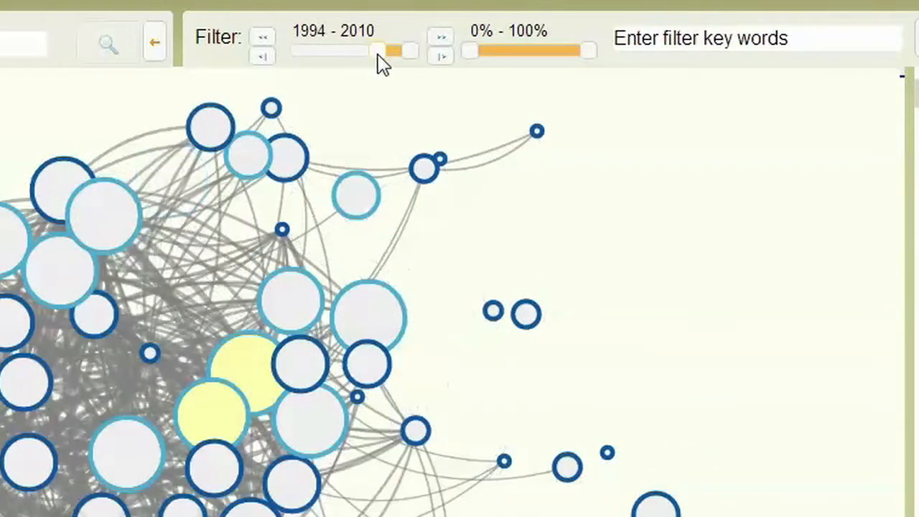
drag(471, 50, 524, 50)
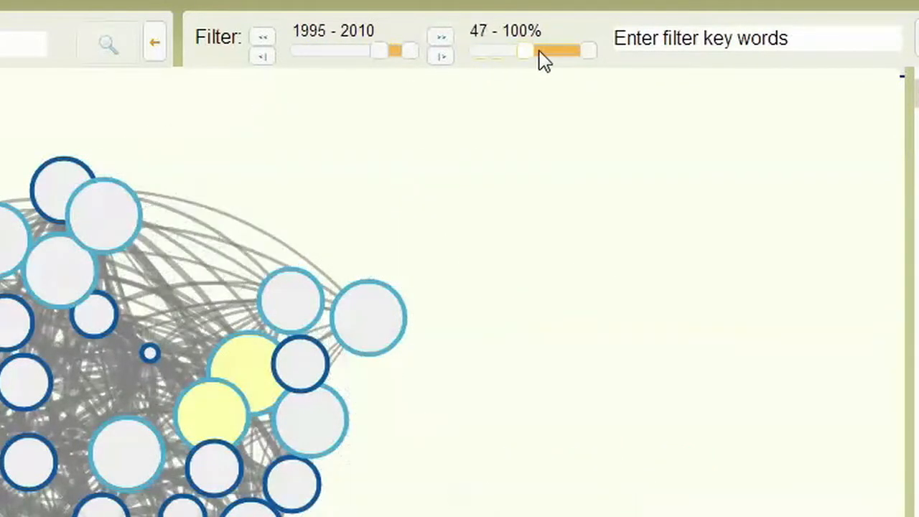
drag(525, 50, 549, 50)
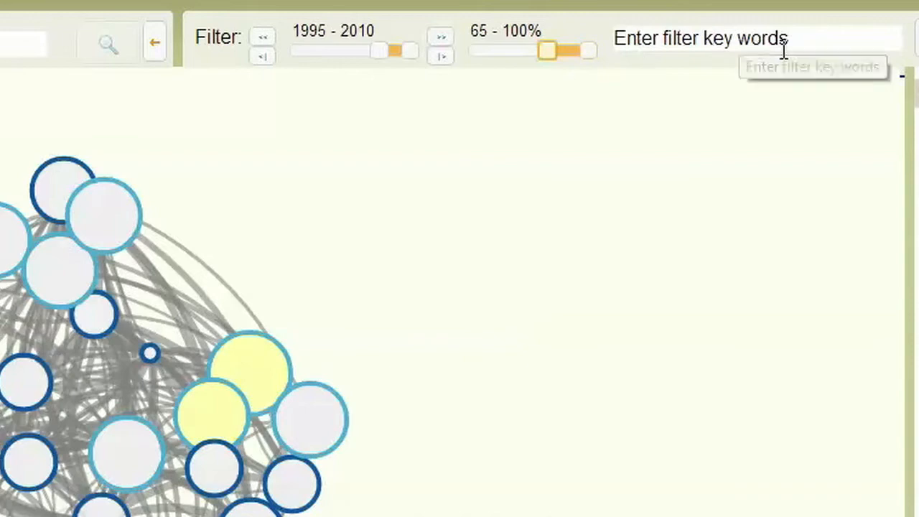
Filter the network with the keyword 'glass', surfacing the US6091546 eyeglass interface card.
click(754, 38)
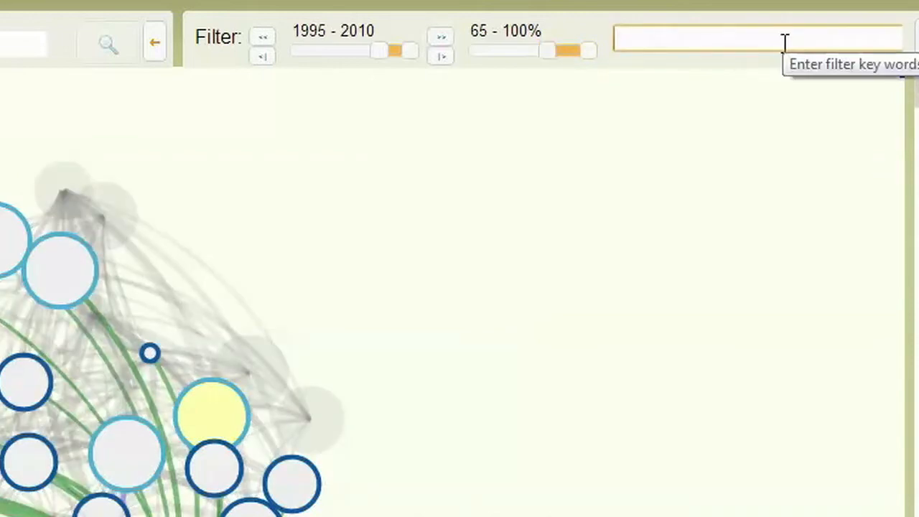
text(glass)
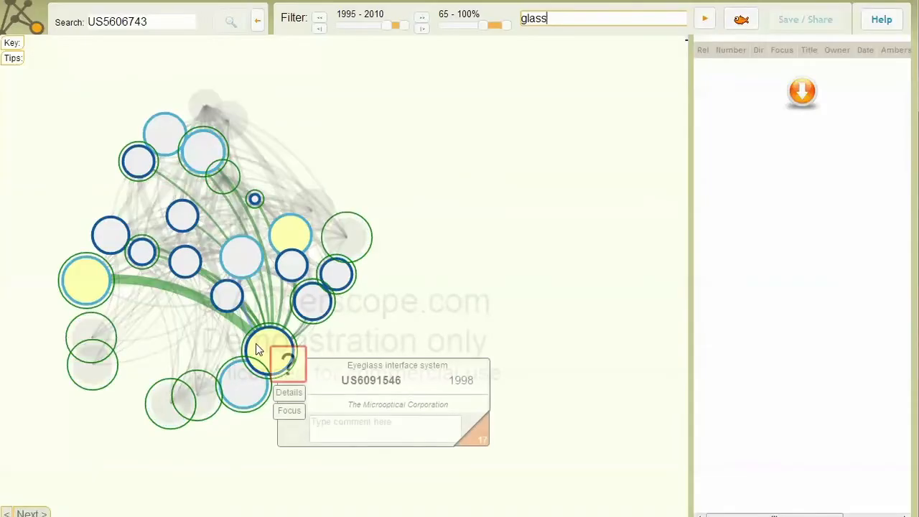
Rate US6091546 and US6010216 into the ratings table and sort it by Title.
click(270, 352)
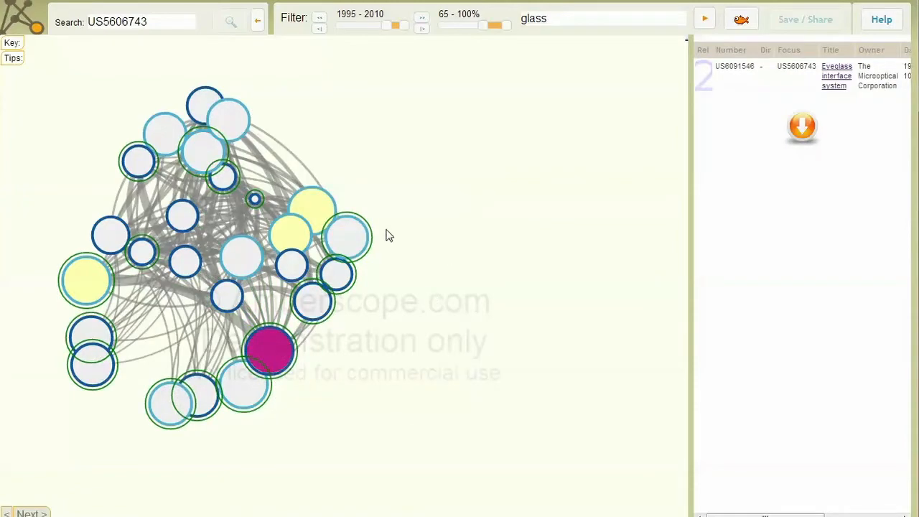
click(352, 237)
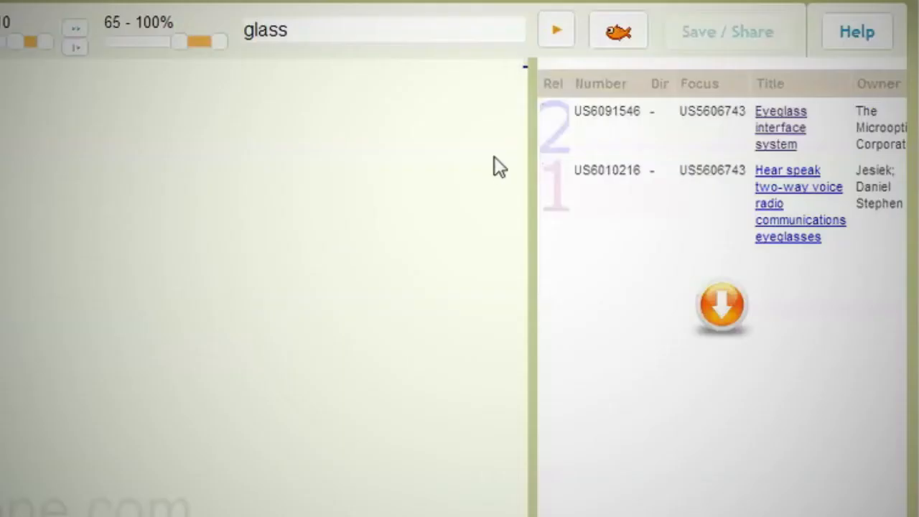
click(772, 83)
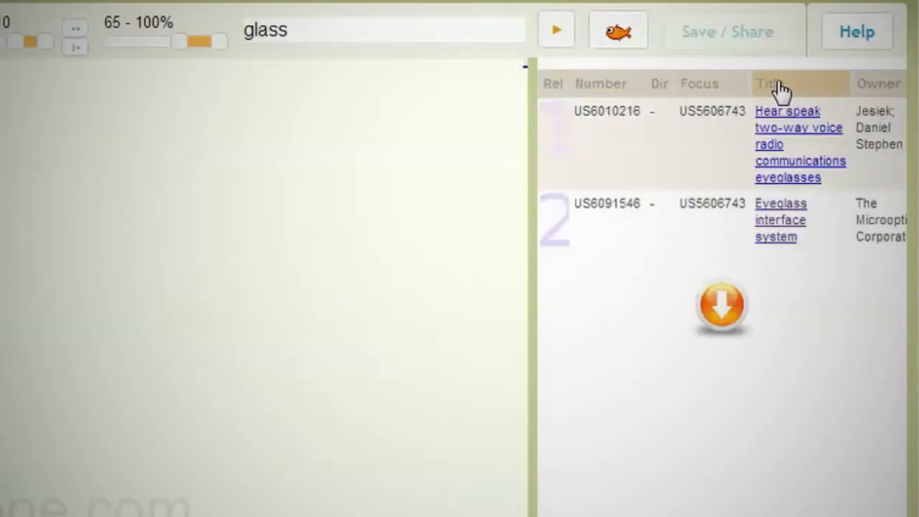
mouse_move(715, 51)
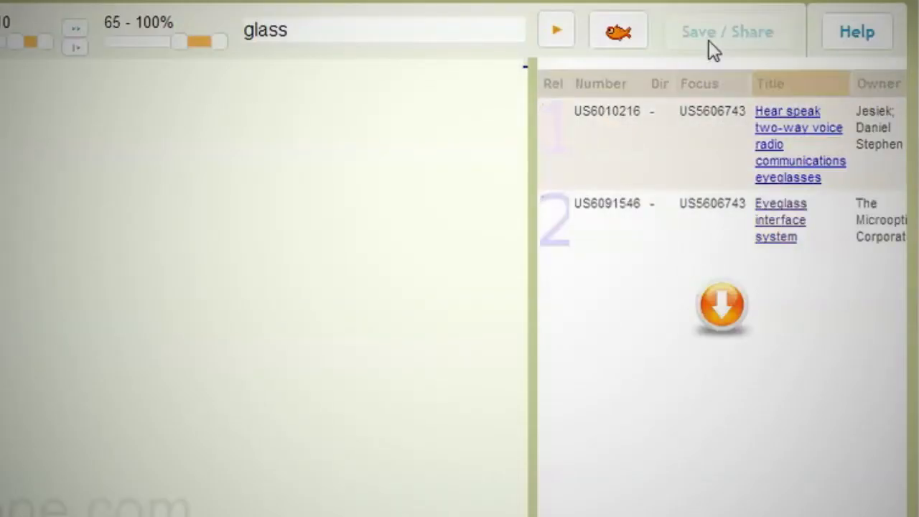